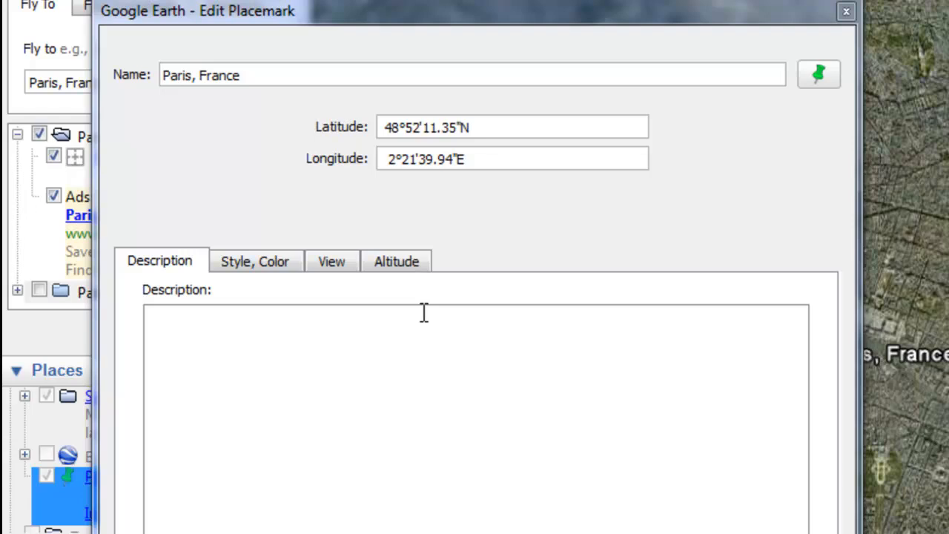
mouse_move(222, 334)
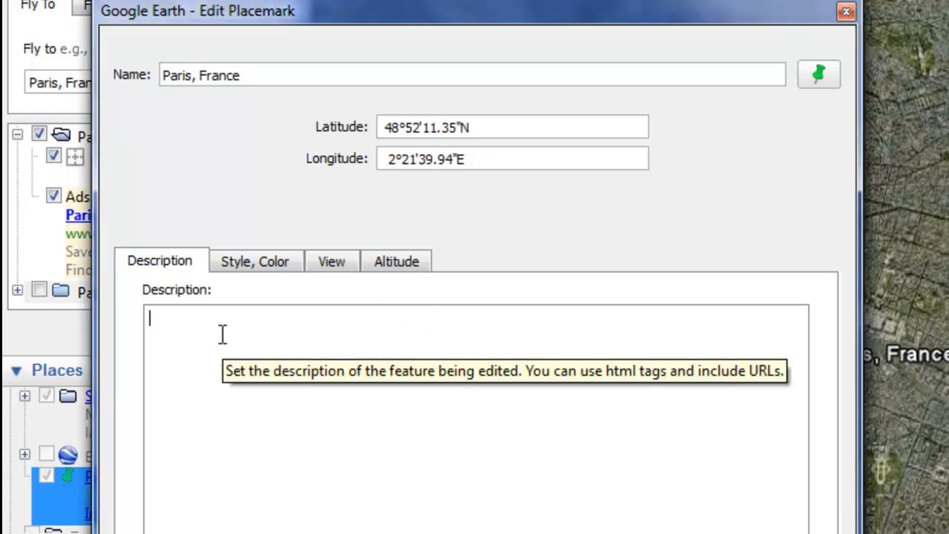
- Enter the description line <font size=7>This is size 7</font> for the Paris placemark
type("<")
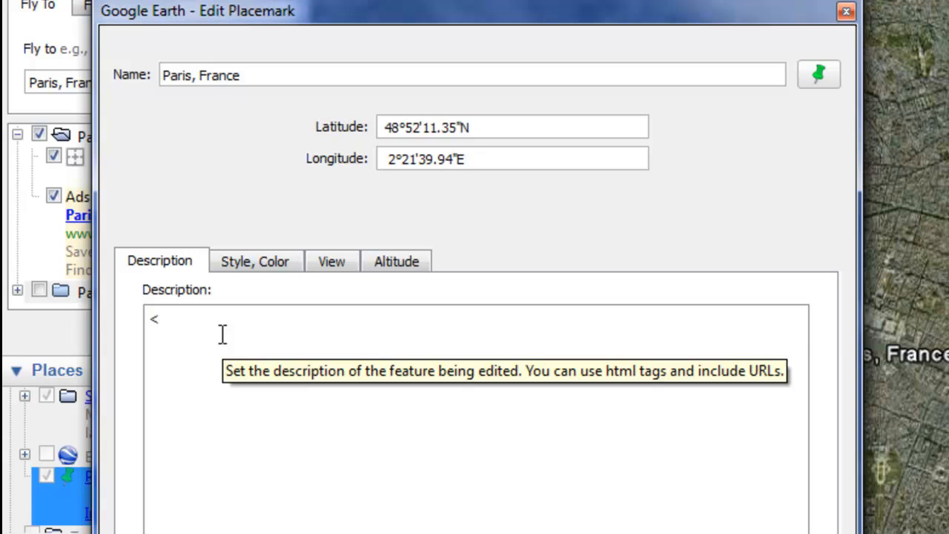
type("font si")
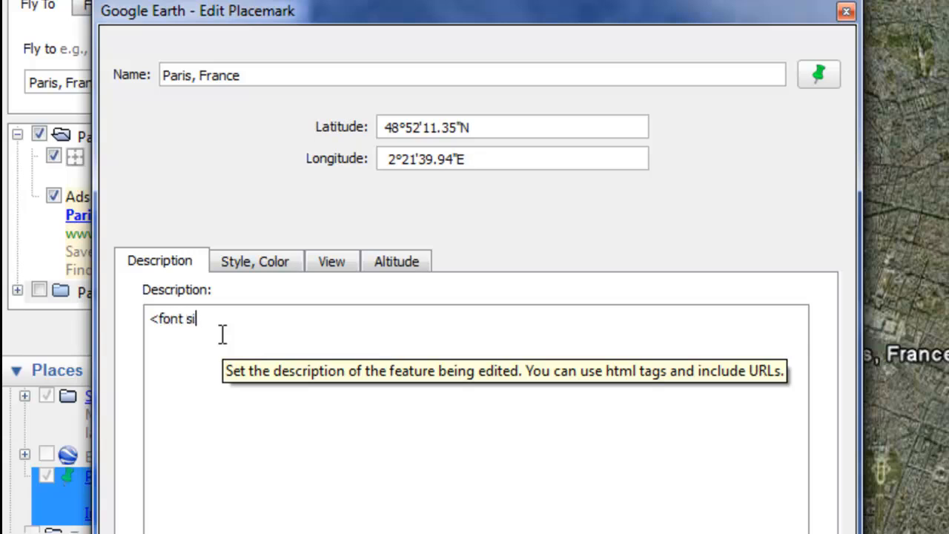
type("ze=")
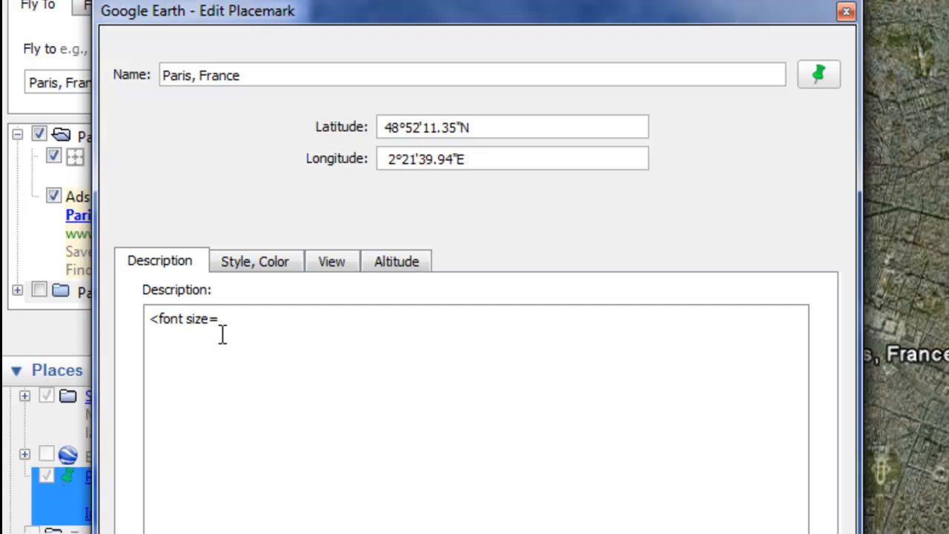
type("7")
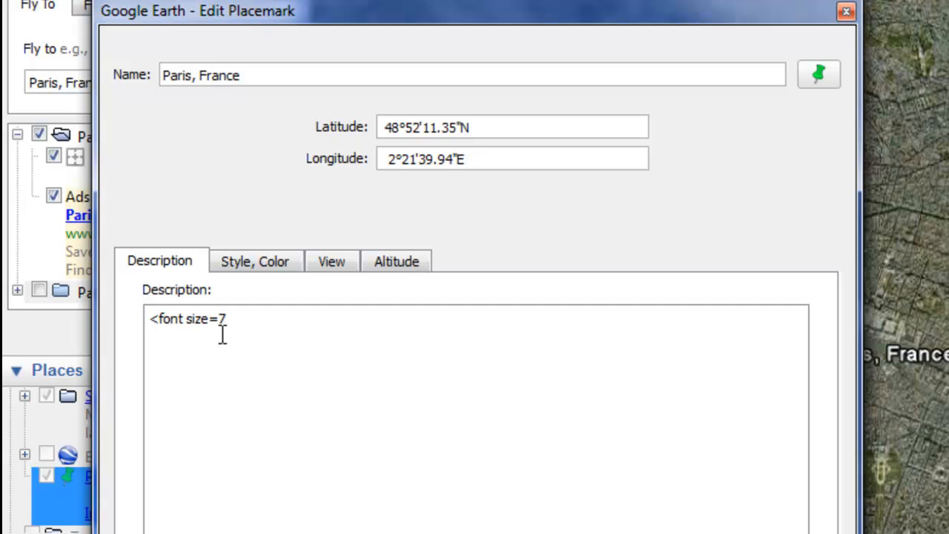
type(">")
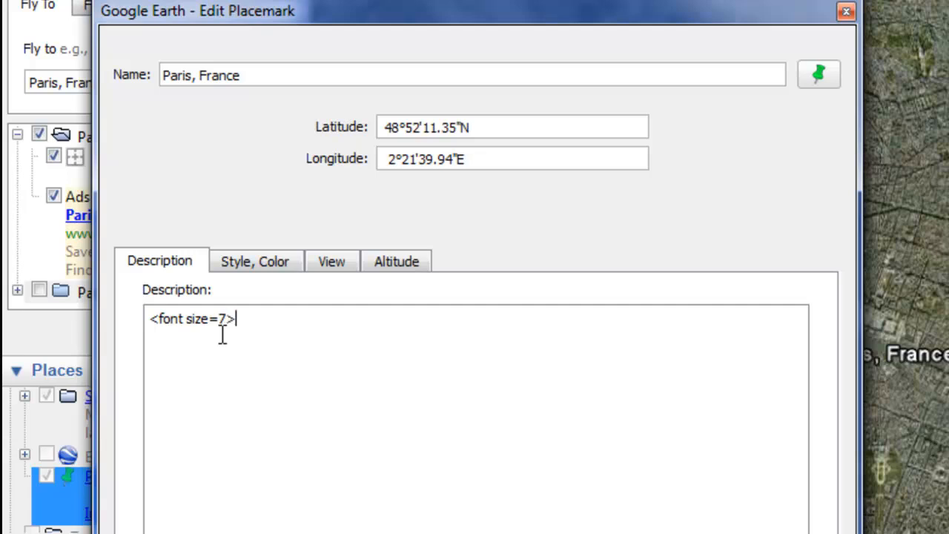
type("T")
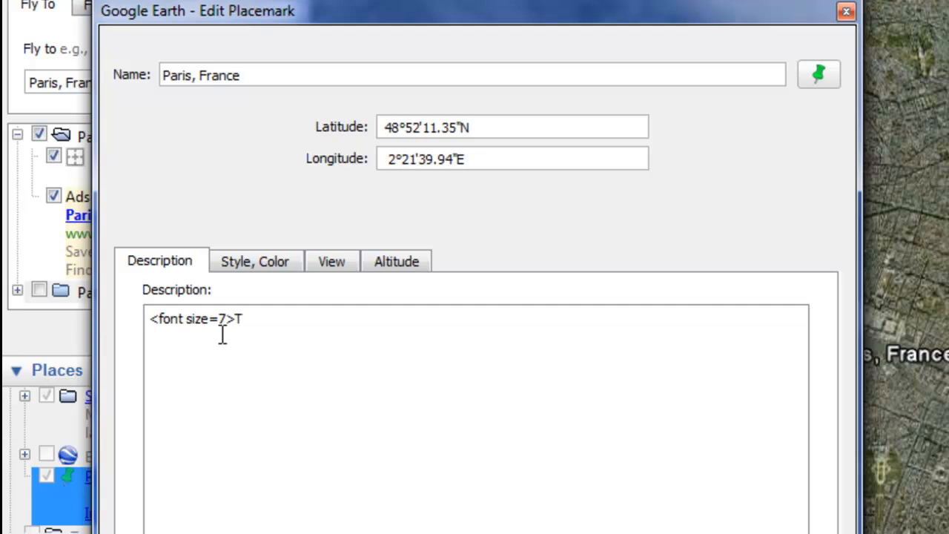
type("his is s")
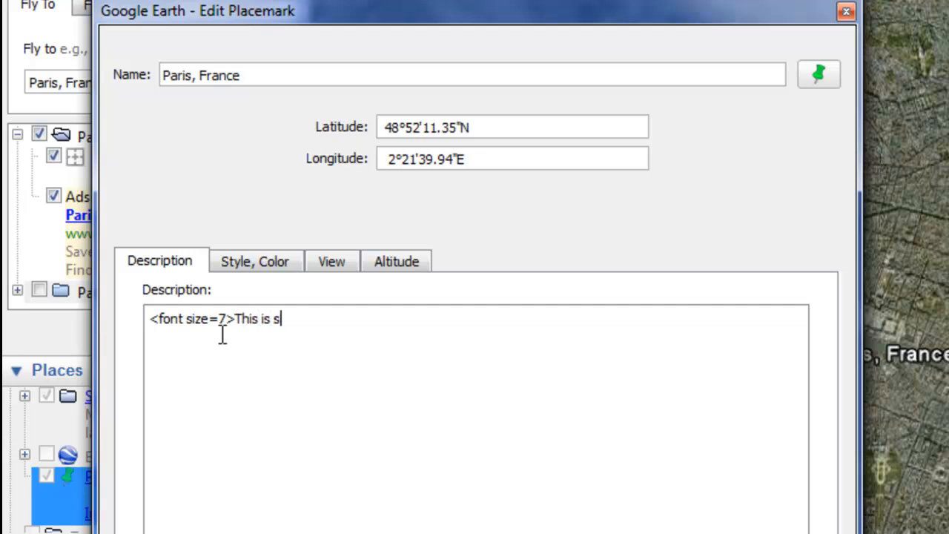
type("ize 7")
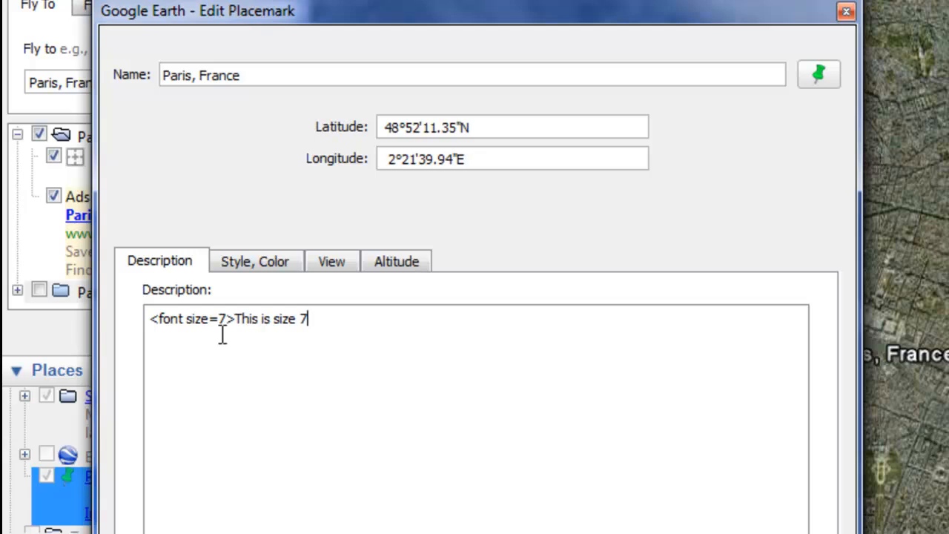
type("</")
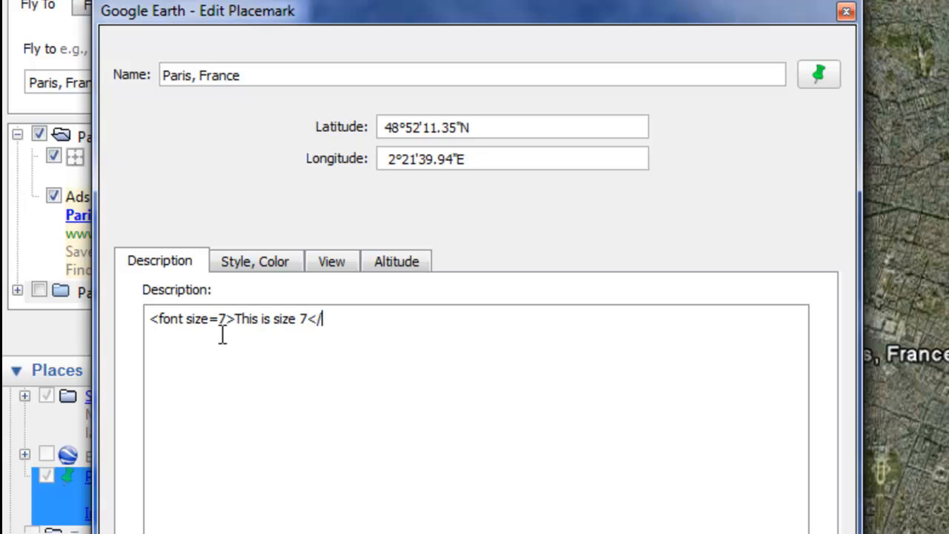
type("font")
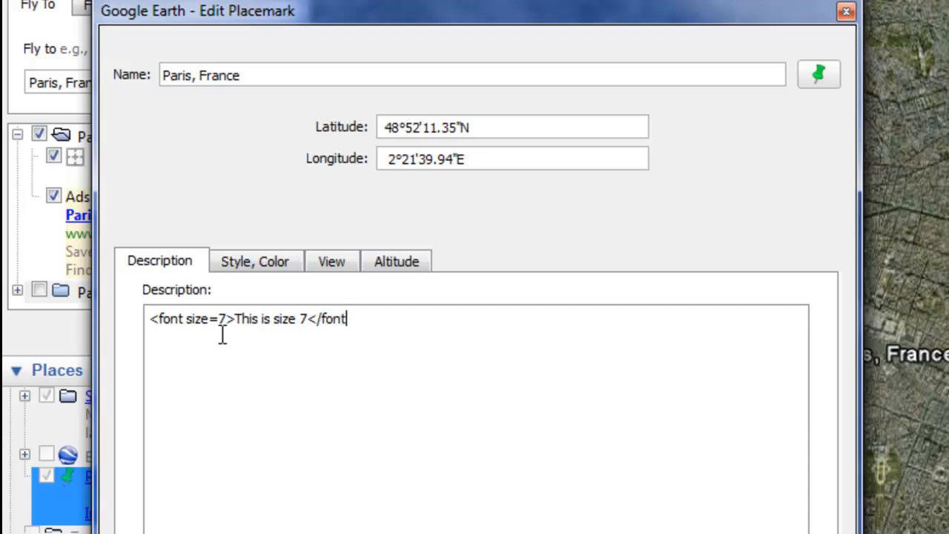
type(">")
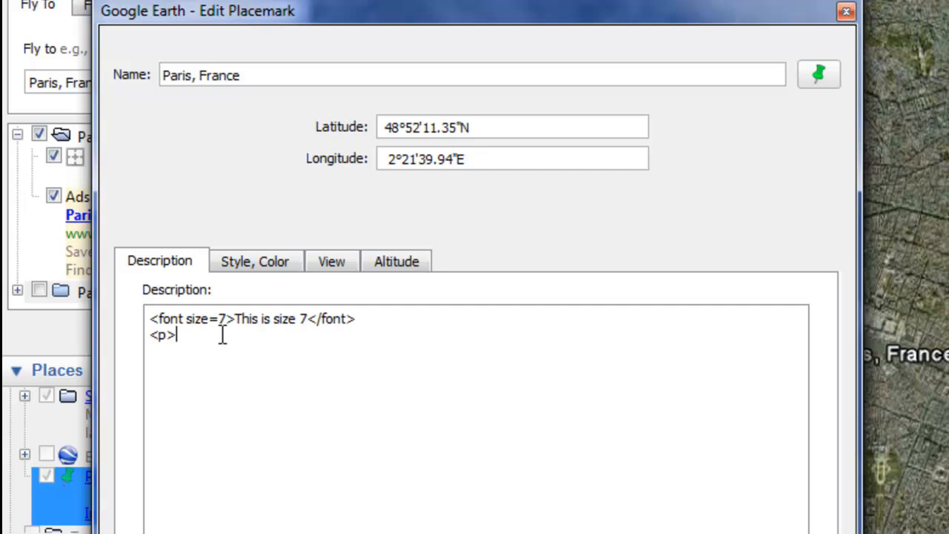
- Add a second description line <font size=1>This is size 1</font>
type("<font s")
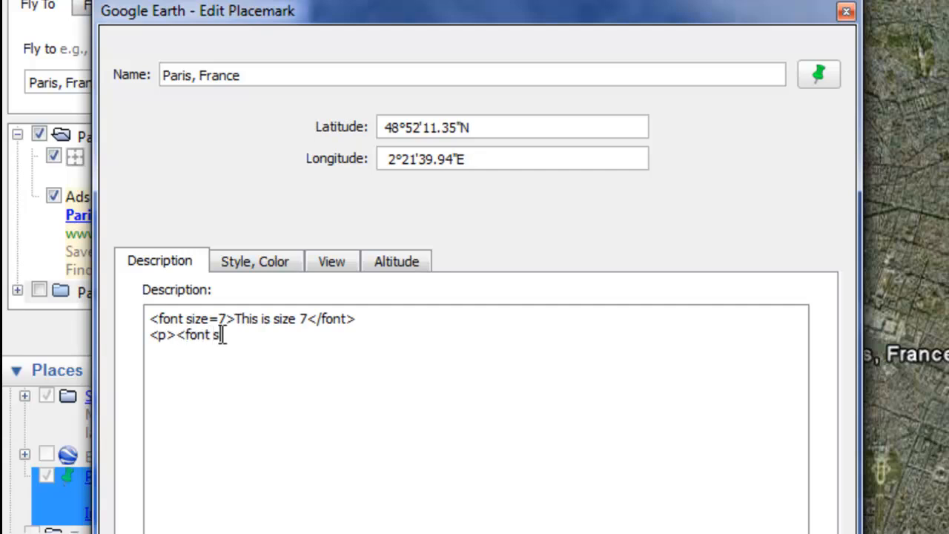
type("ize=")
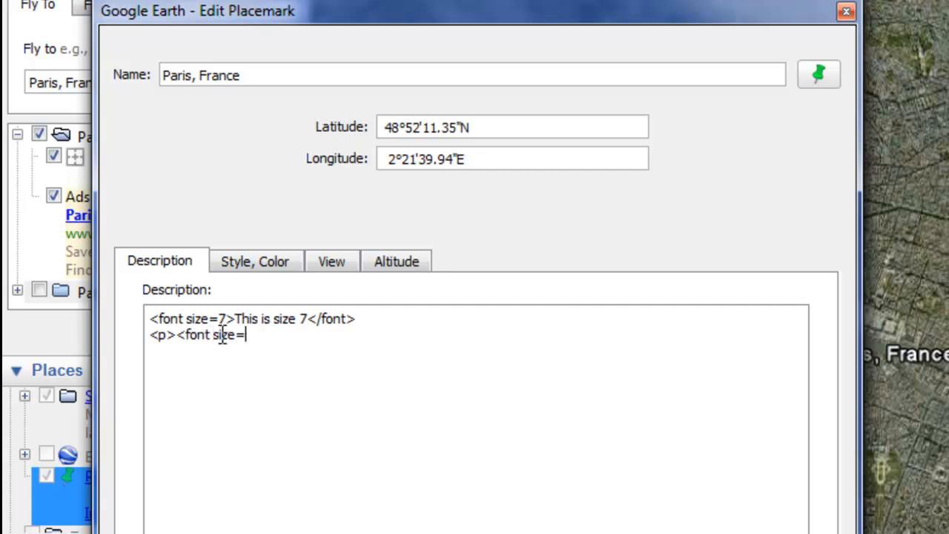
type("1>")
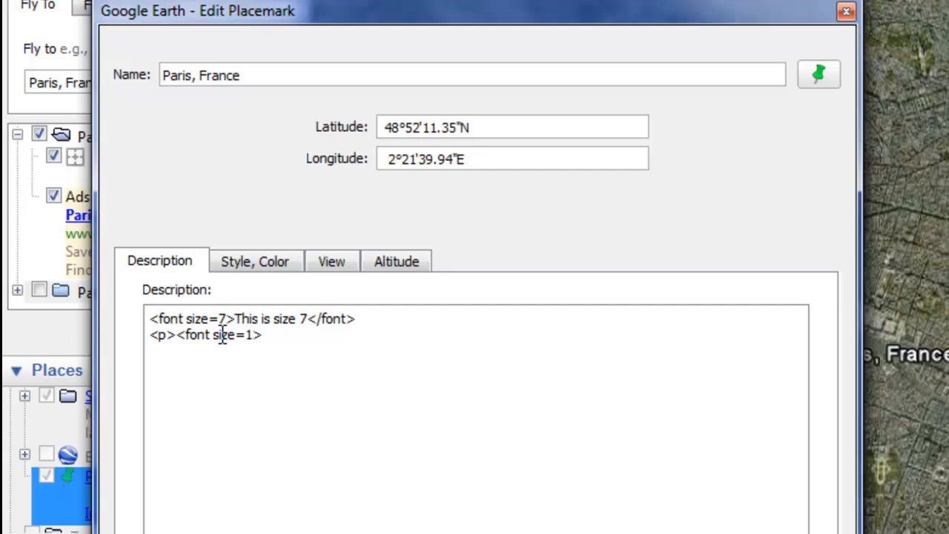
type("This is")
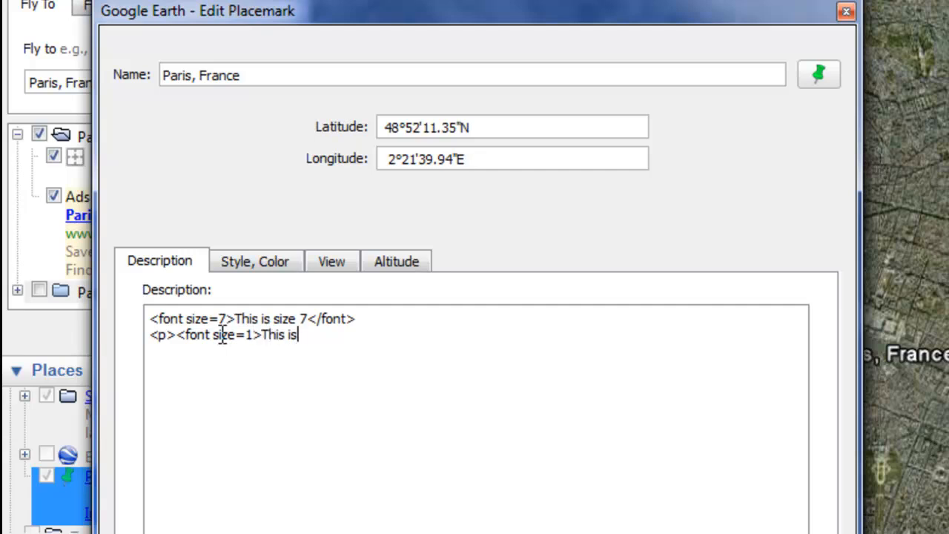
type("size 1")
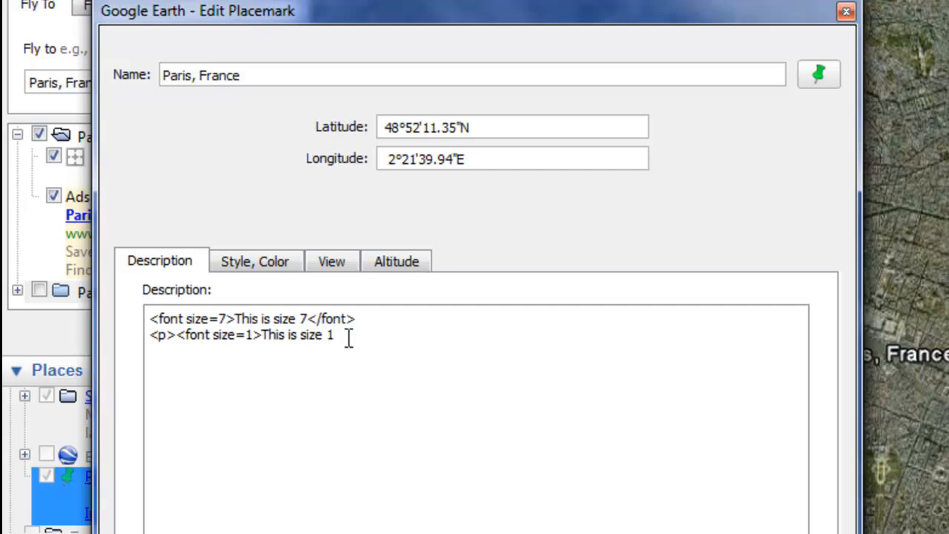
mouse_move(348, 337)
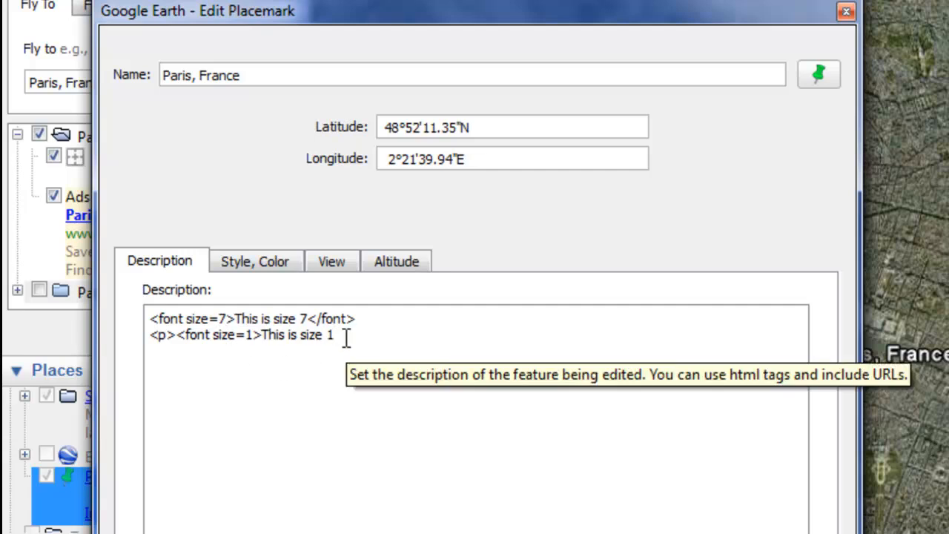
type("<")
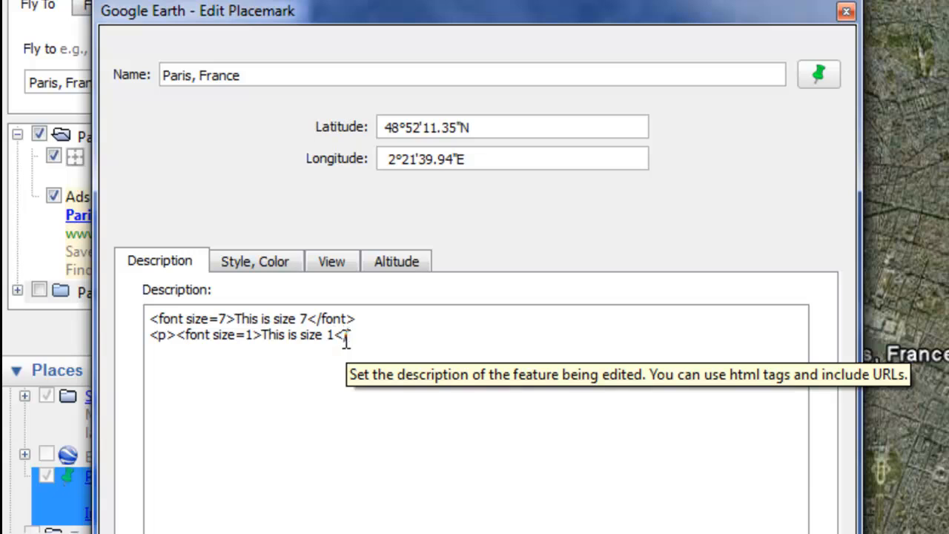
type("/font>")
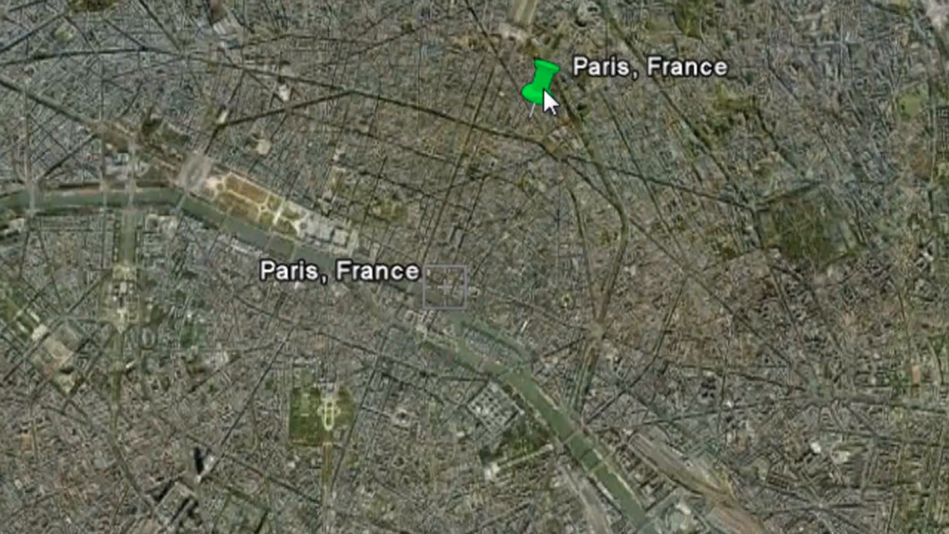
- Show the Paris, France balloon with large size 7 and tiny size 1 text
left_click(539, 82)
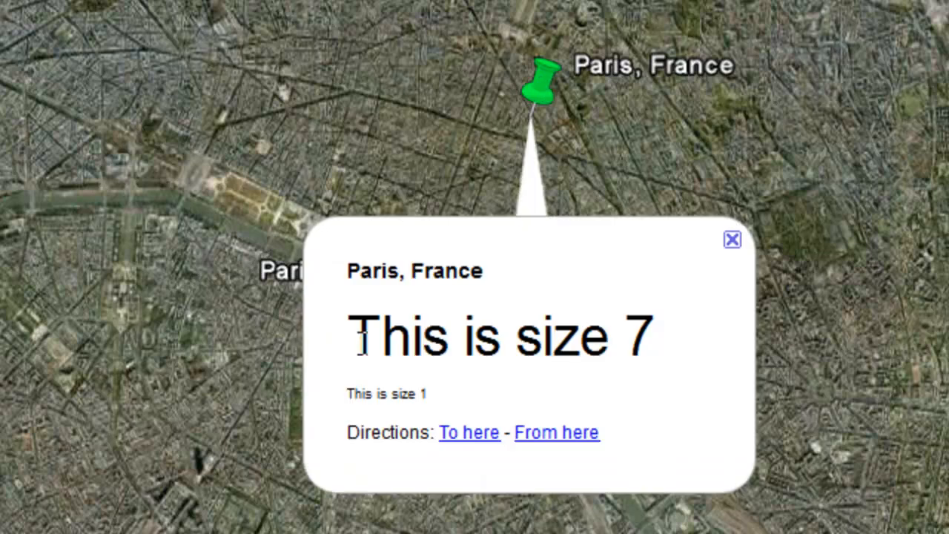
mouse_move(586, 352)
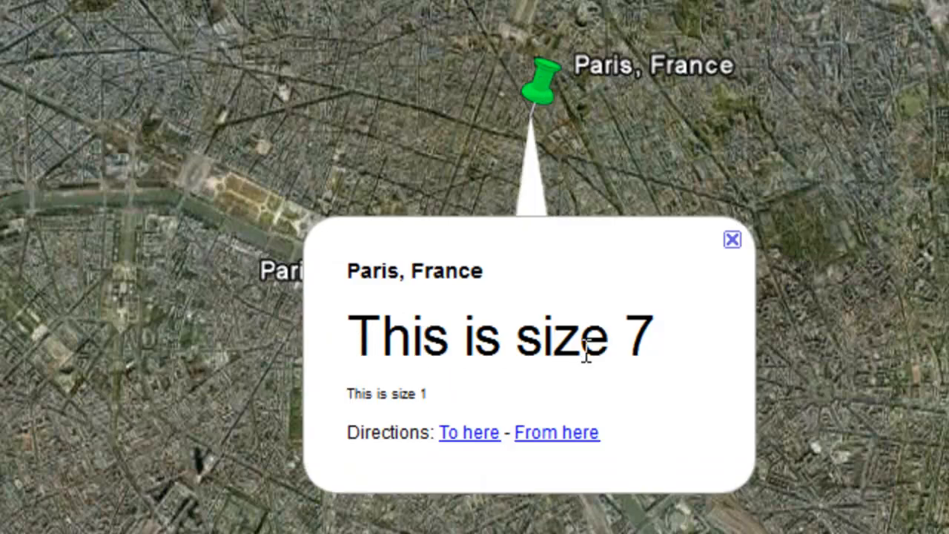
mouse_move(384, 396)
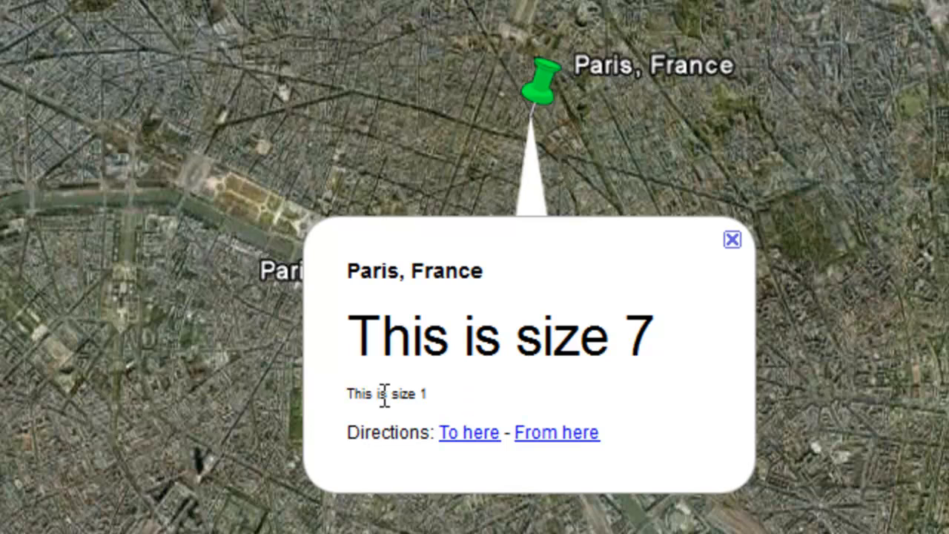
mouse_move(712, 278)
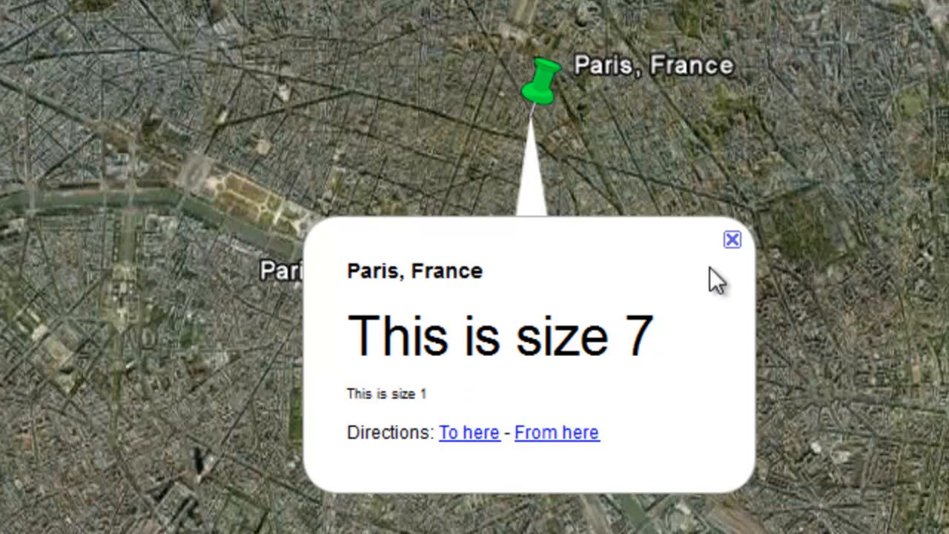
mouse_move(521, 310)
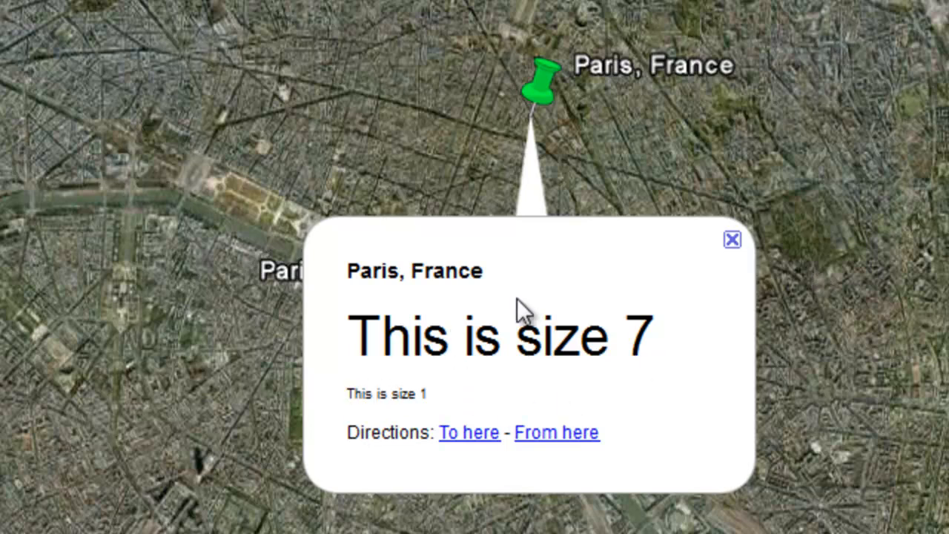
mouse_move(732, 240)
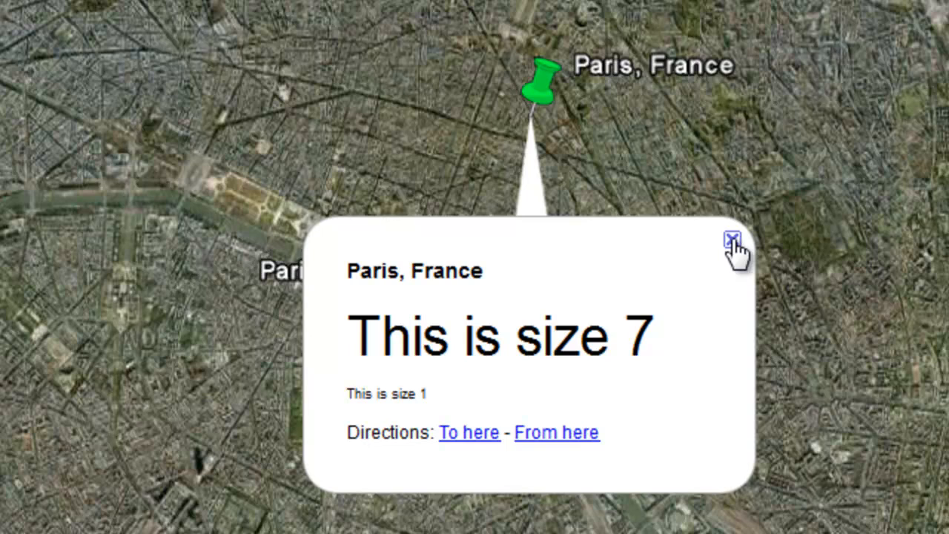
- Close the balloon and reopen the Paris, France placemark for editing
left_click(732, 240)
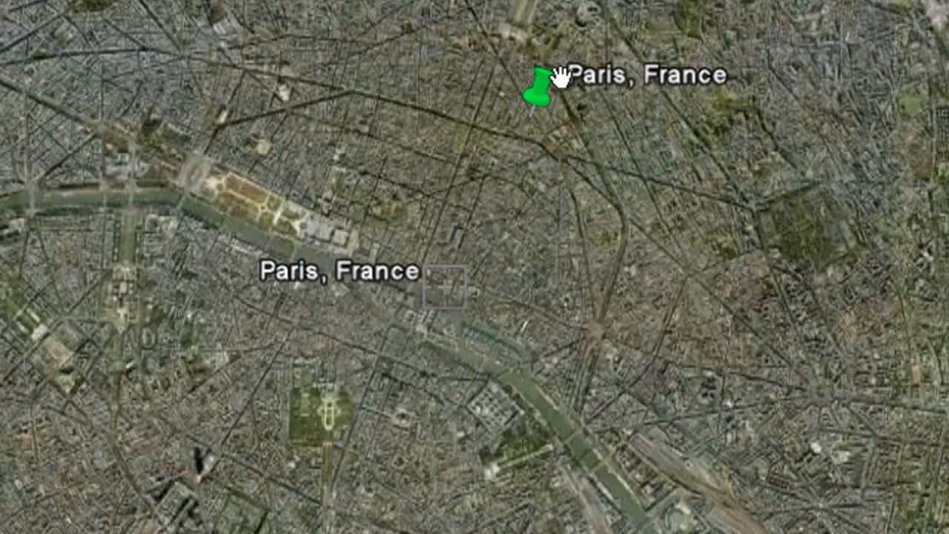
right_click(535, 81)
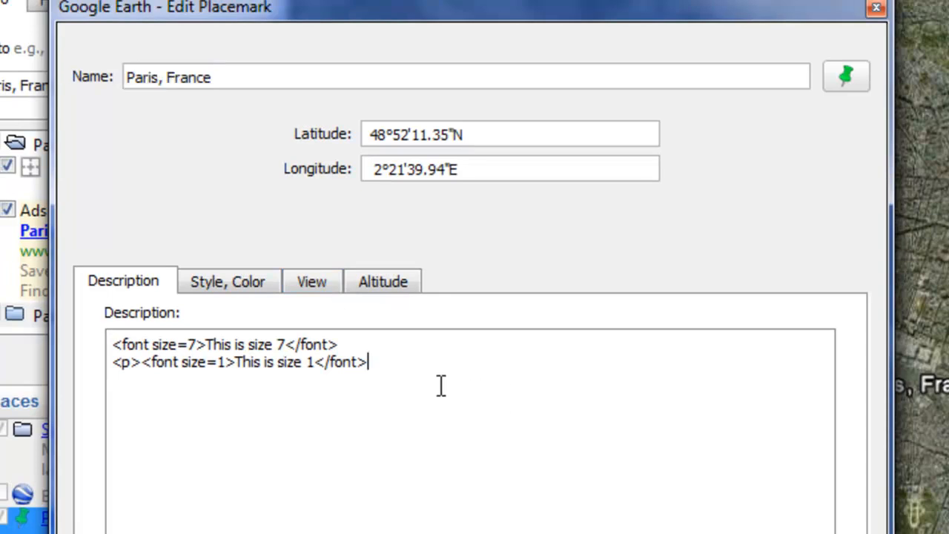
- Add a third paragraph <p><font color="Red">This is red!</font> to the description
key("Return")
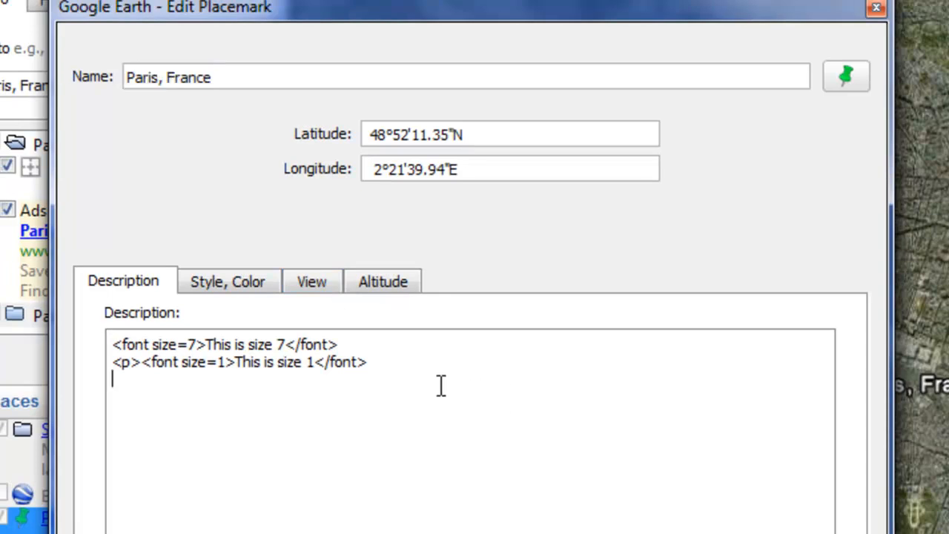
type("<")
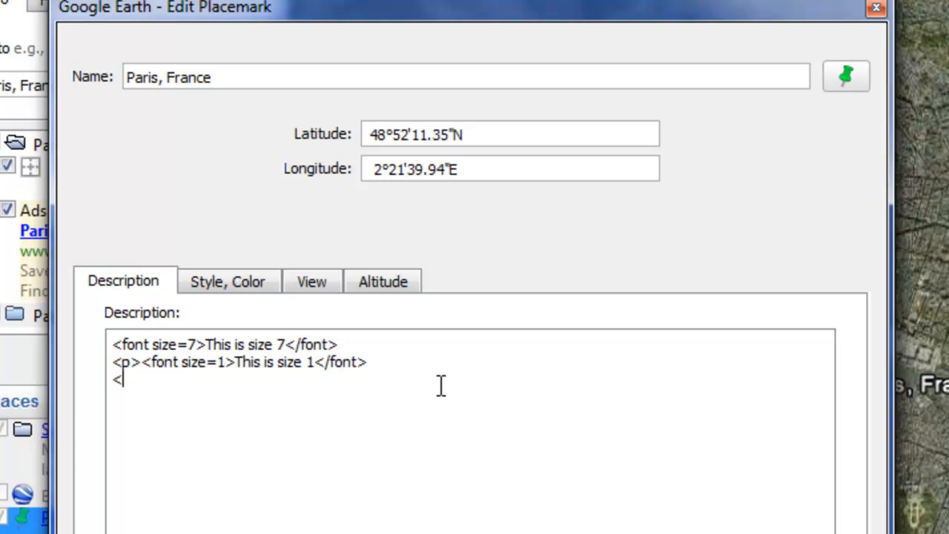
type("p>")
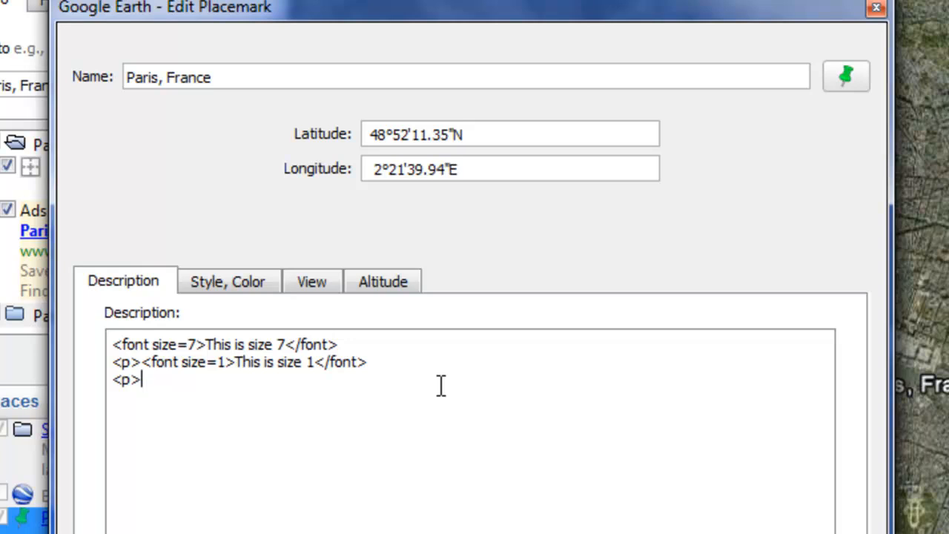
type("<font")
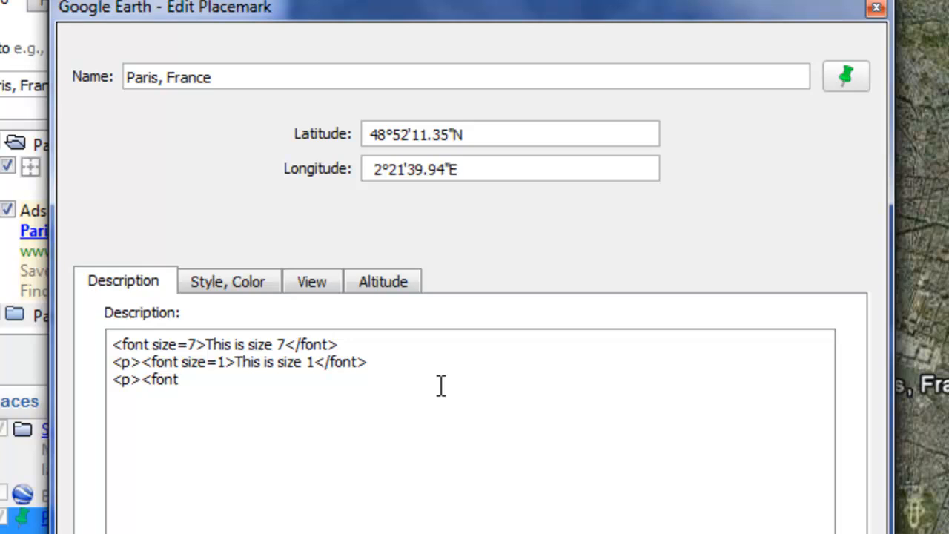
type("color")
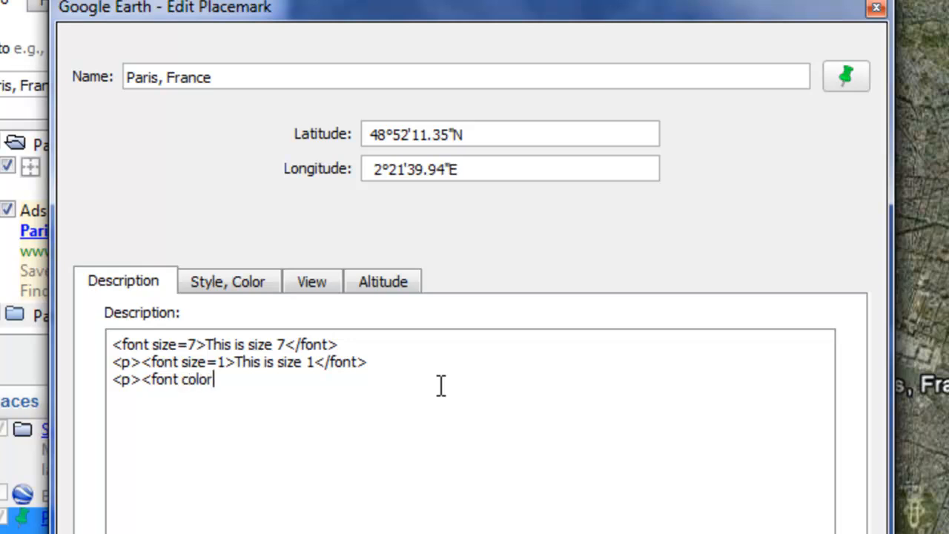
type("=")
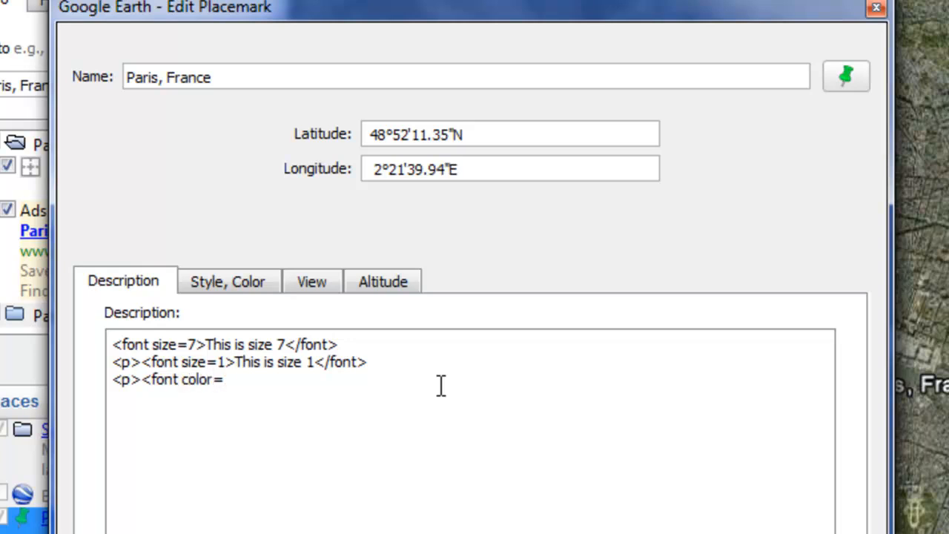
type("\"")
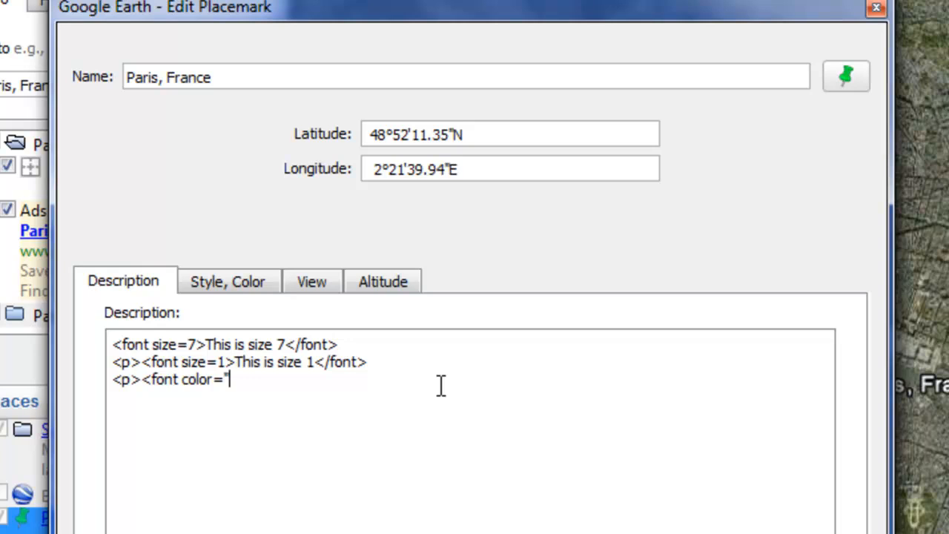
type("Re")
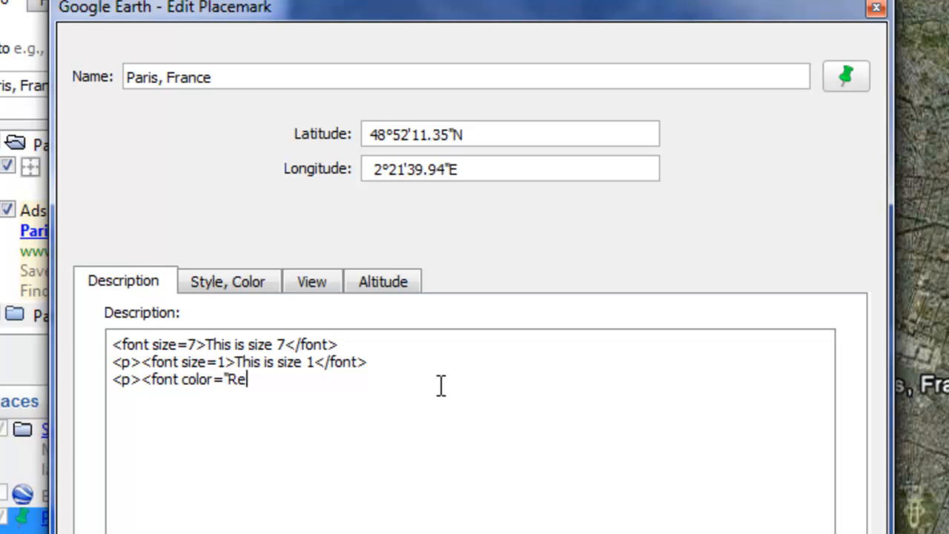
type("d\"")
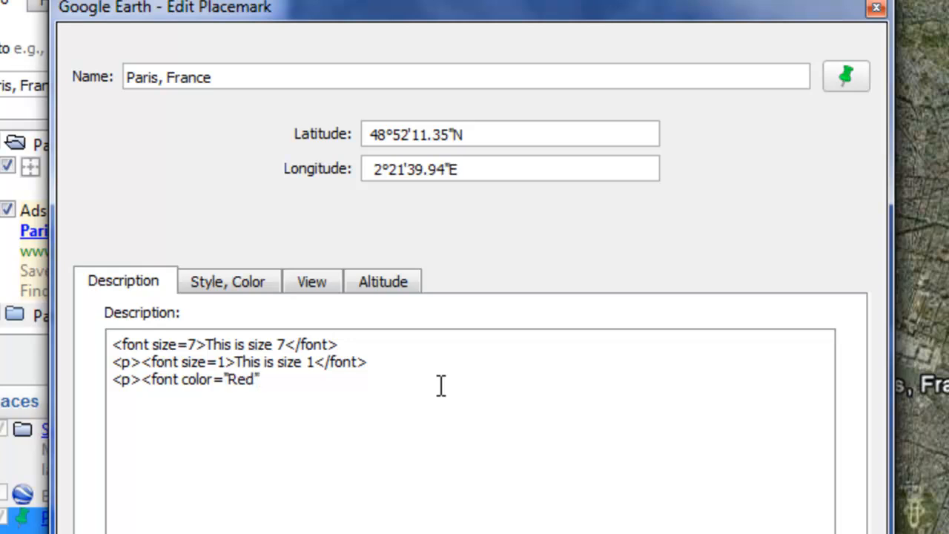
type(">")
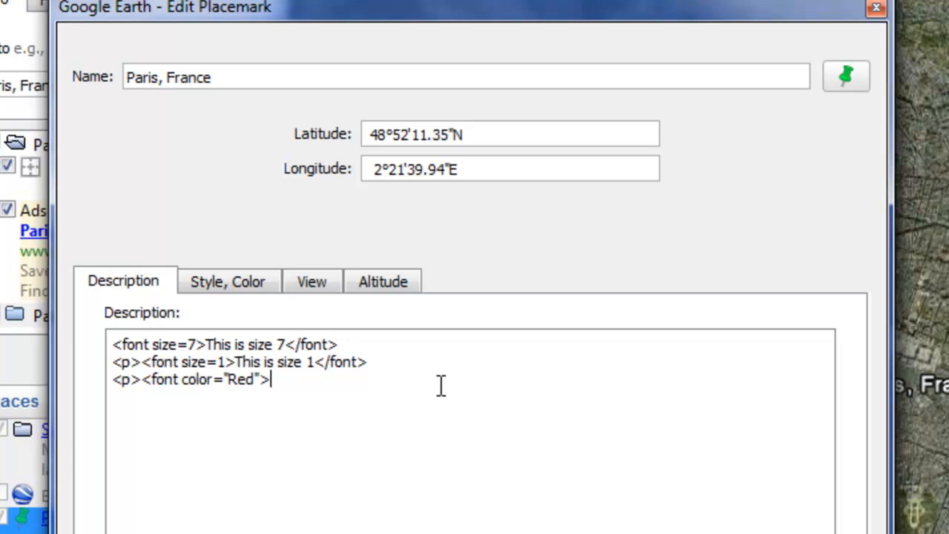
type("This is re")
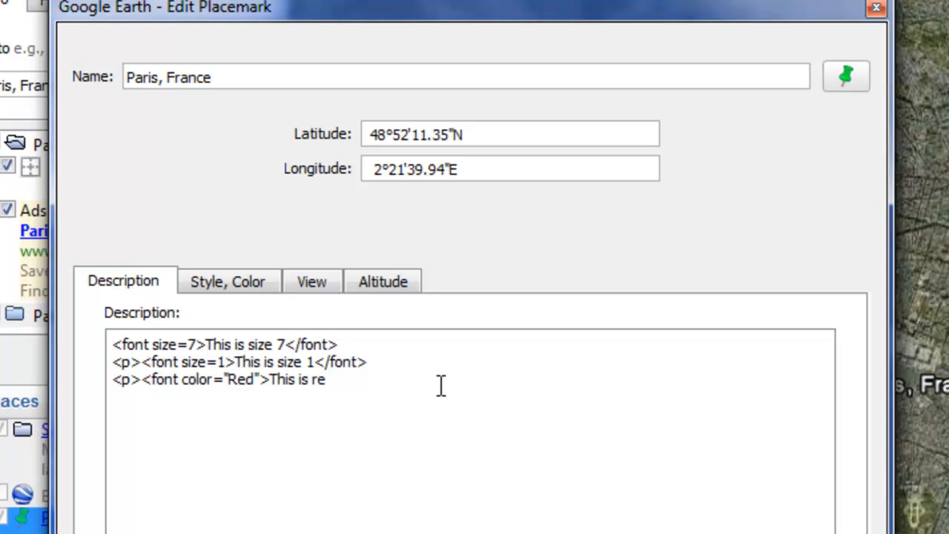
type("d!")
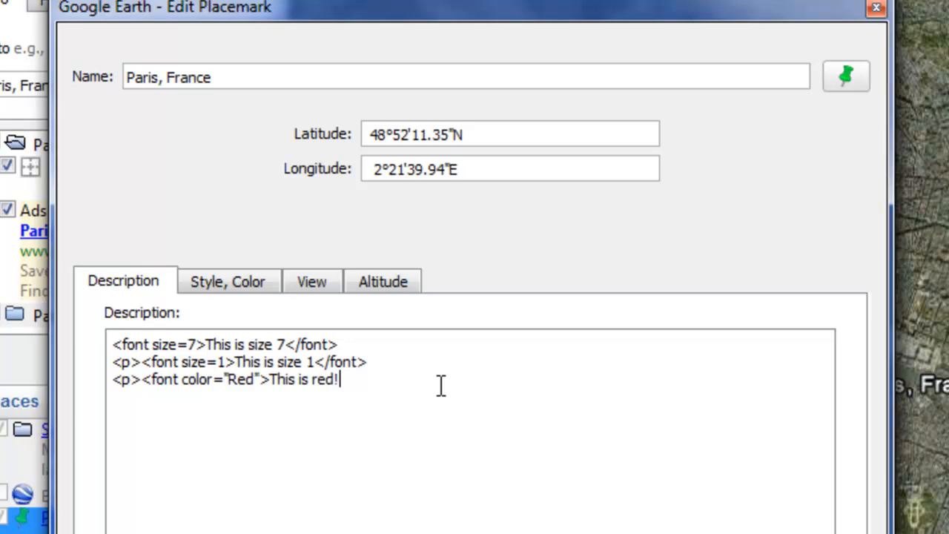
type("</")
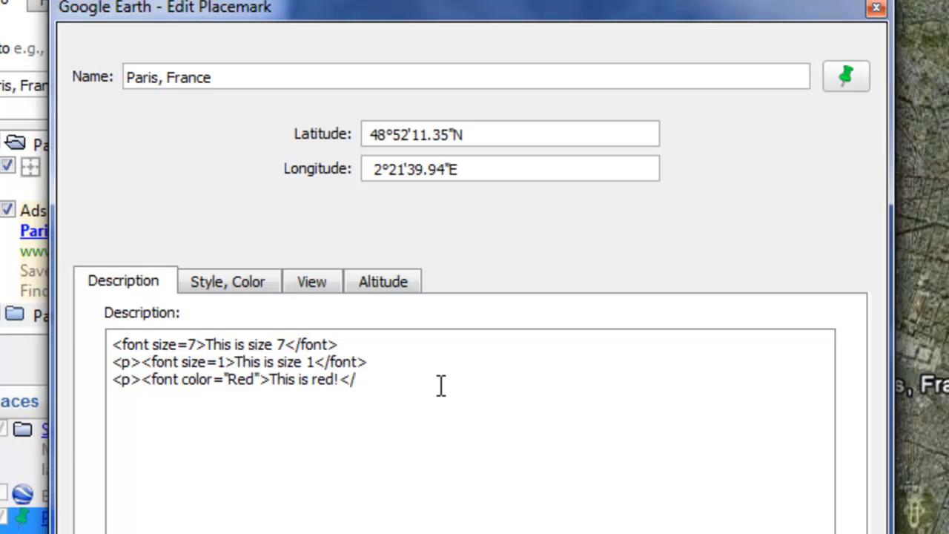
type("font>")
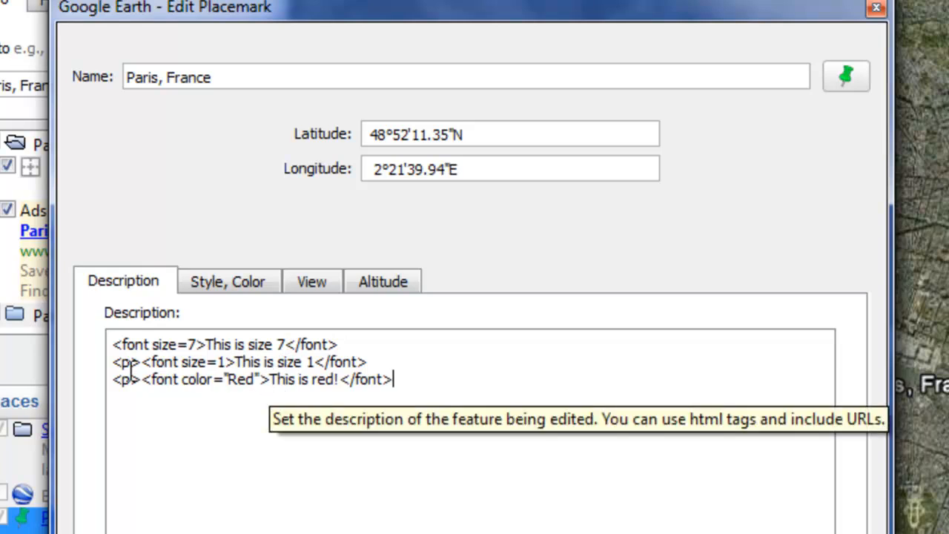
mouse_move(281, 386)
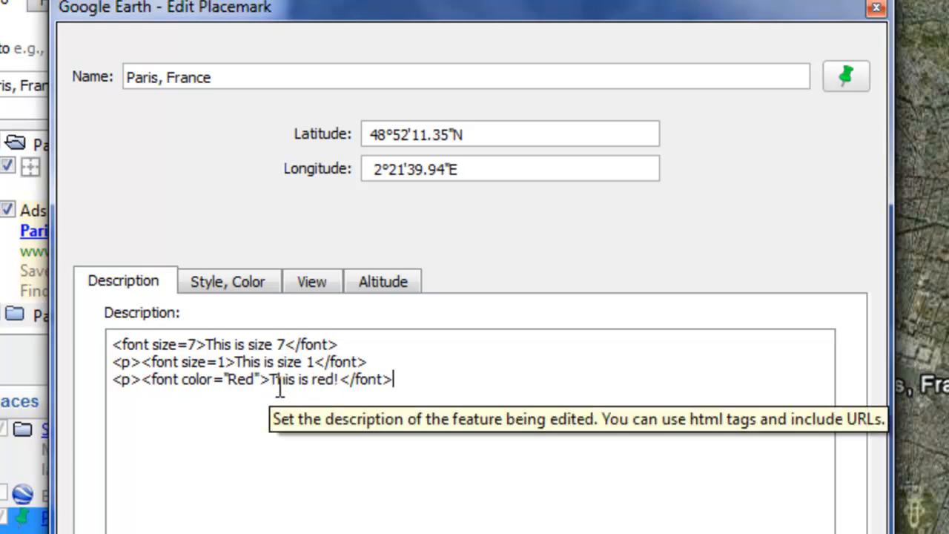
mouse_move(346, 408)
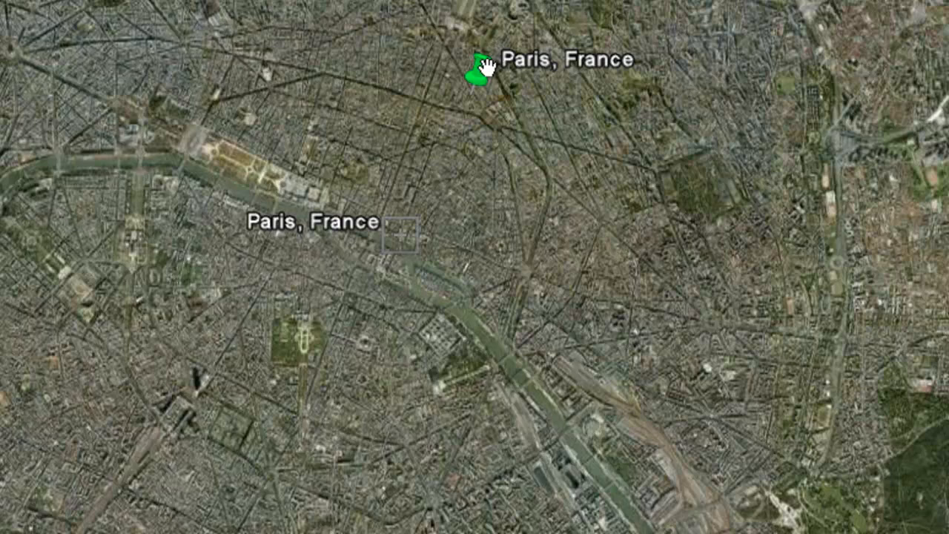
- Preview the Paris, France balloon showing size 7, size 1 and red text lines
left_click(478, 70)
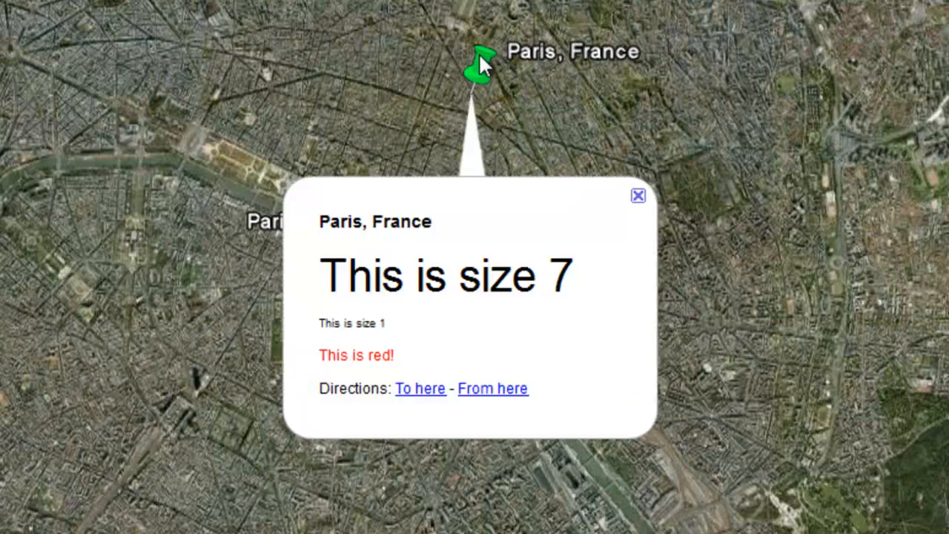
mouse_move(330, 341)
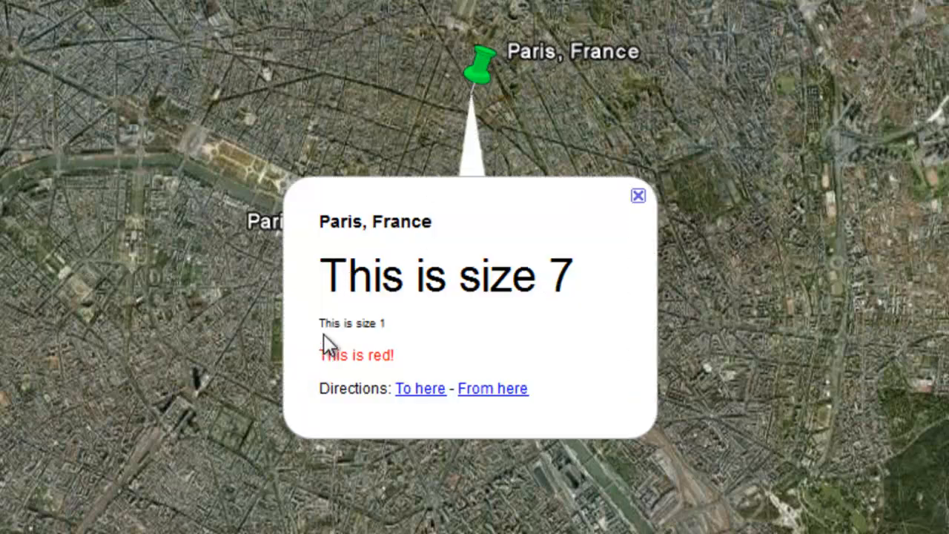
mouse_move(389, 355)
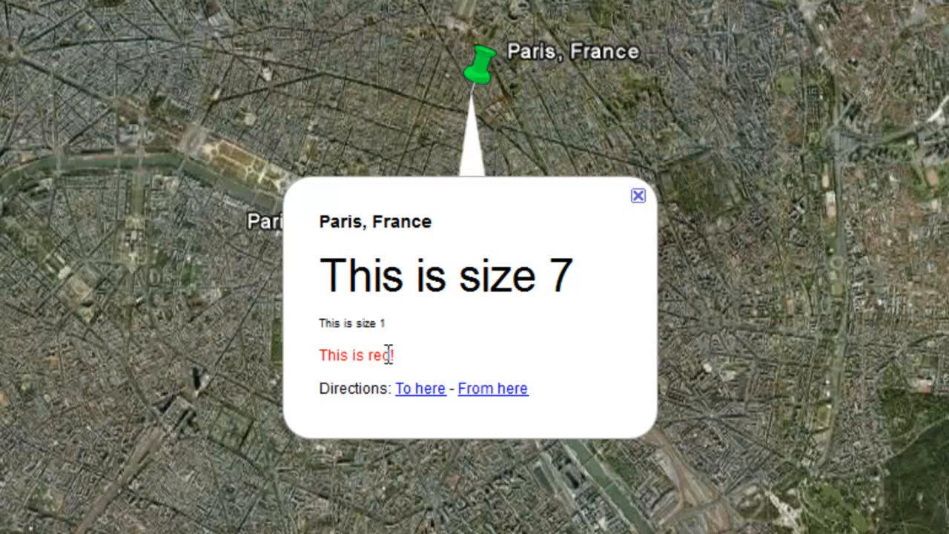
mouse_move(429, 355)
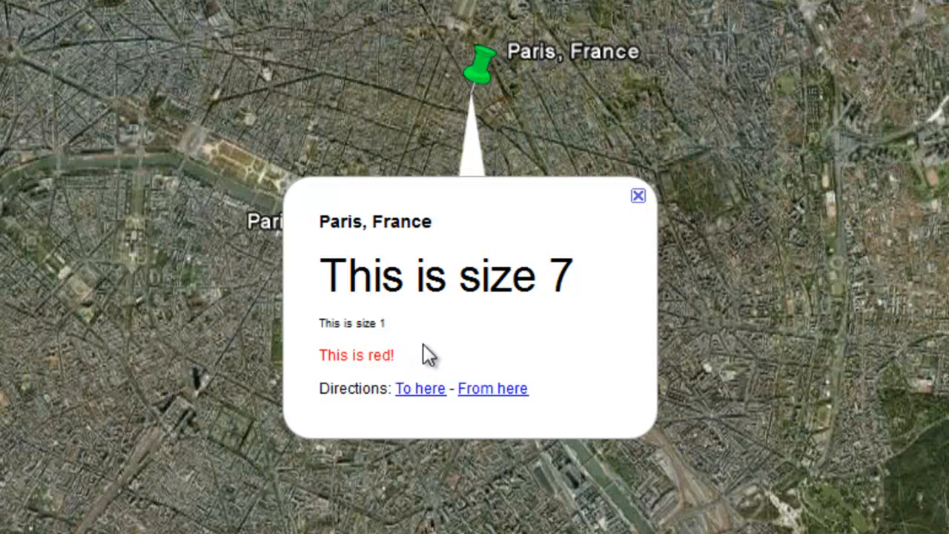
mouse_move(456, 350)
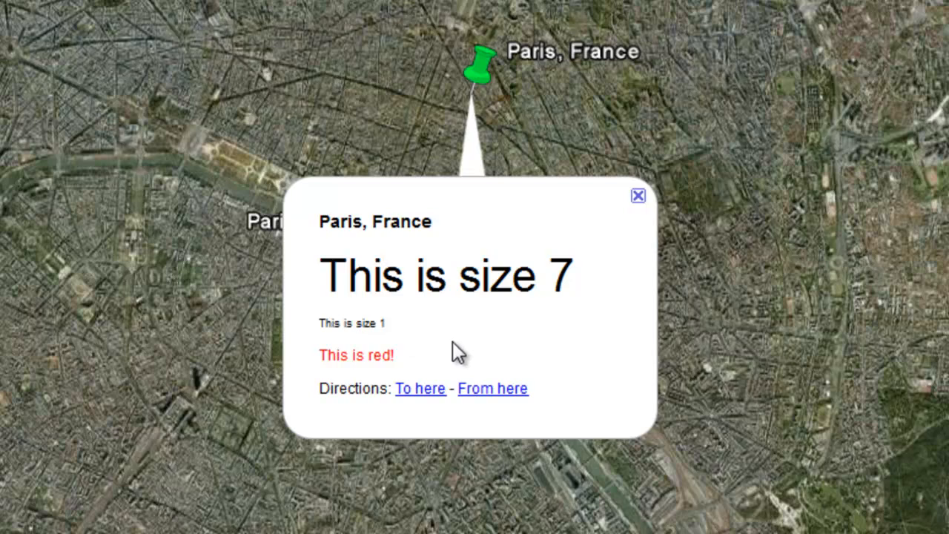
mouse_move(458, 340)
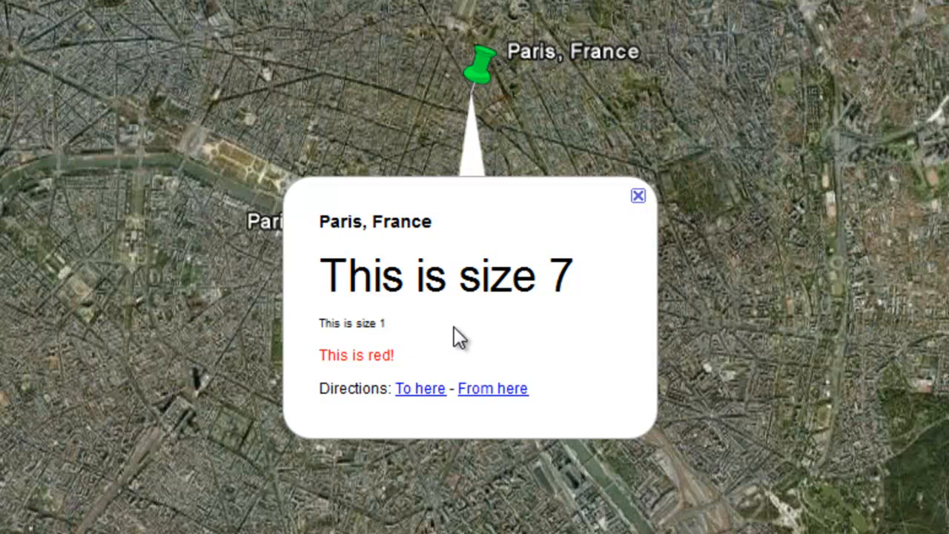
mouse_move(463, 306)
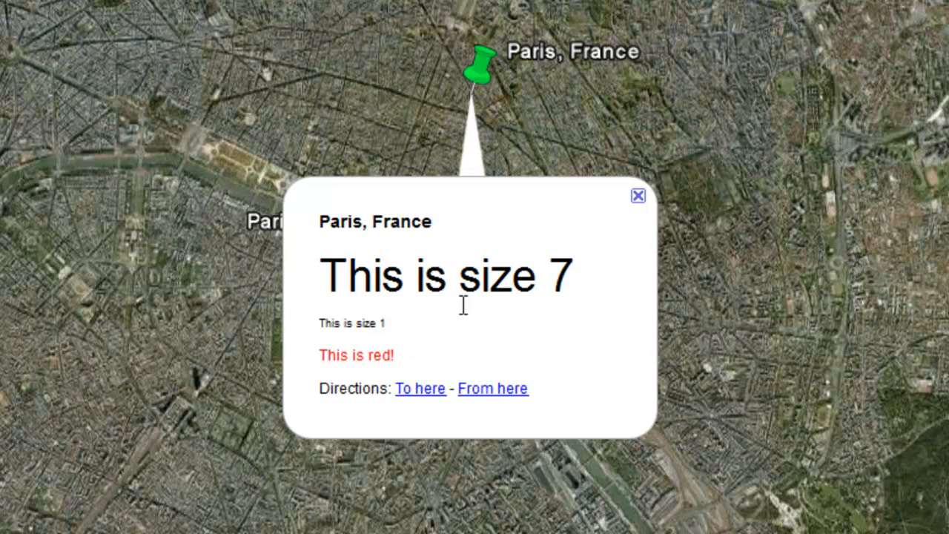